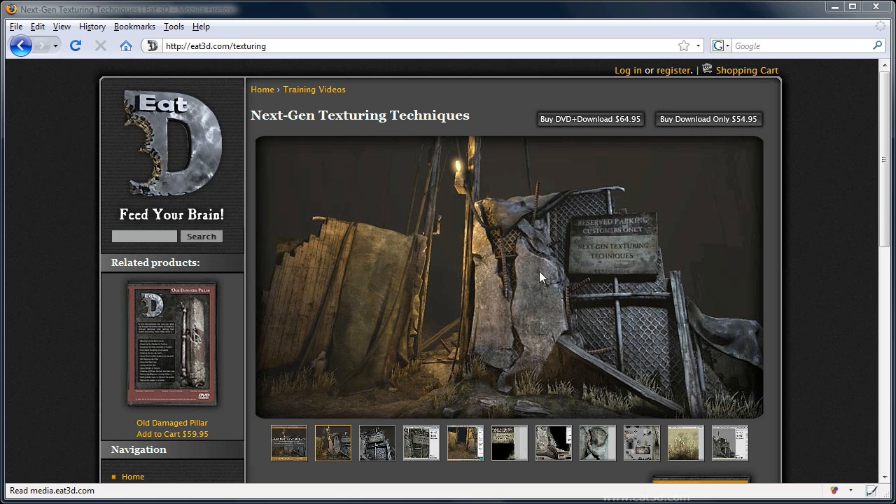
pyautogui.moveTo(529, 324)
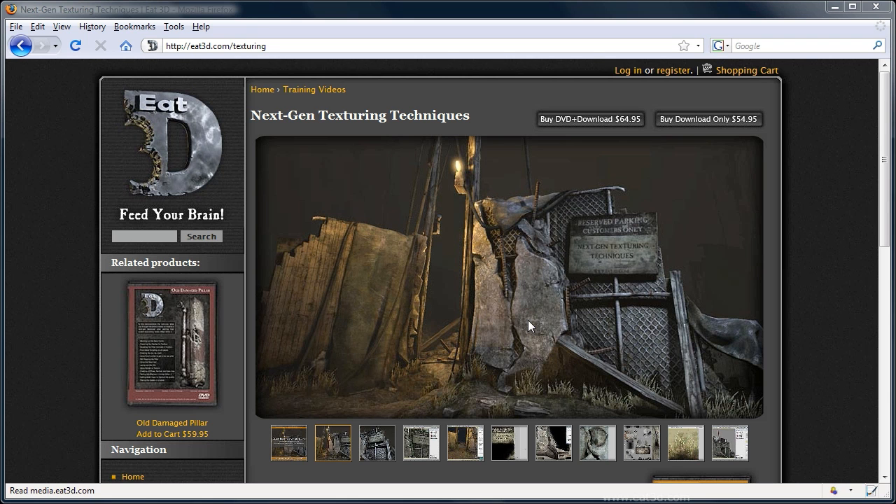
pyautogui.moveTo(661, 287)
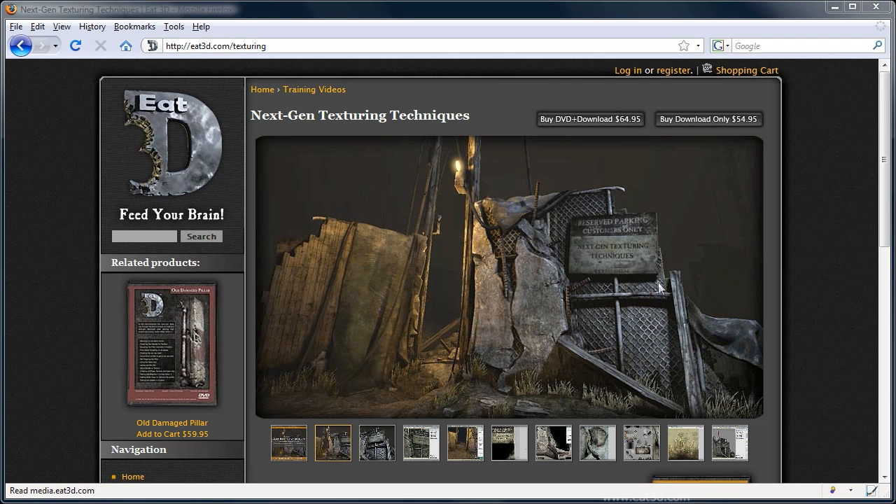
pyautogui.moveTo(700, 294)
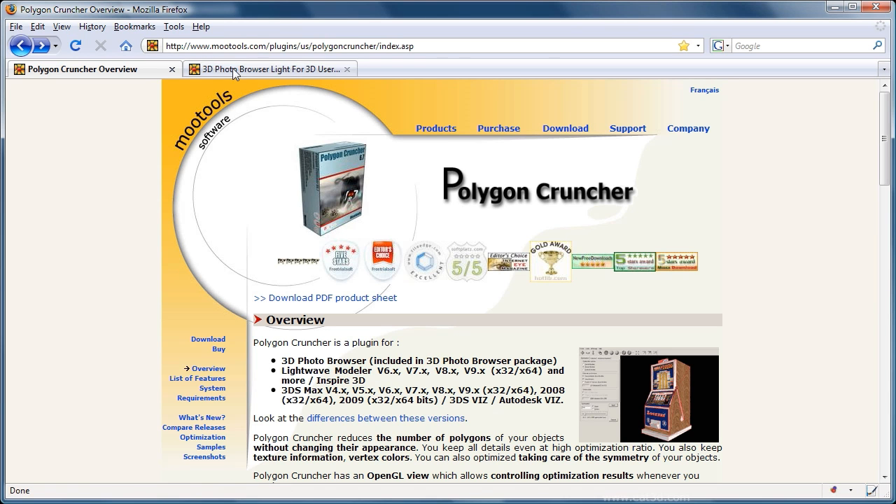
# Step: Switch Firefox to the 3D Photo Browser Light overview page
pyautogui.click(269, 68)
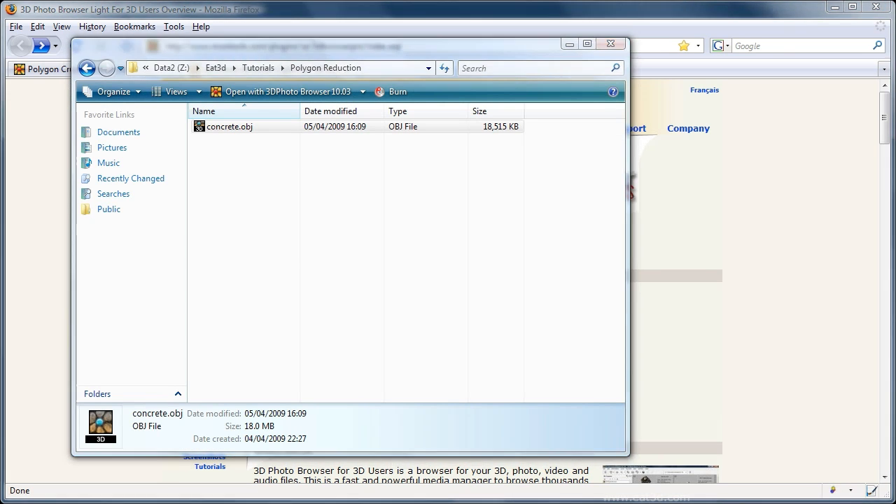
# Step: Load concrete.obj (494470 faces) in 3D Photo Browser and start Polygon Cruncher on it
pyautogui.doubleClick(229, 126)
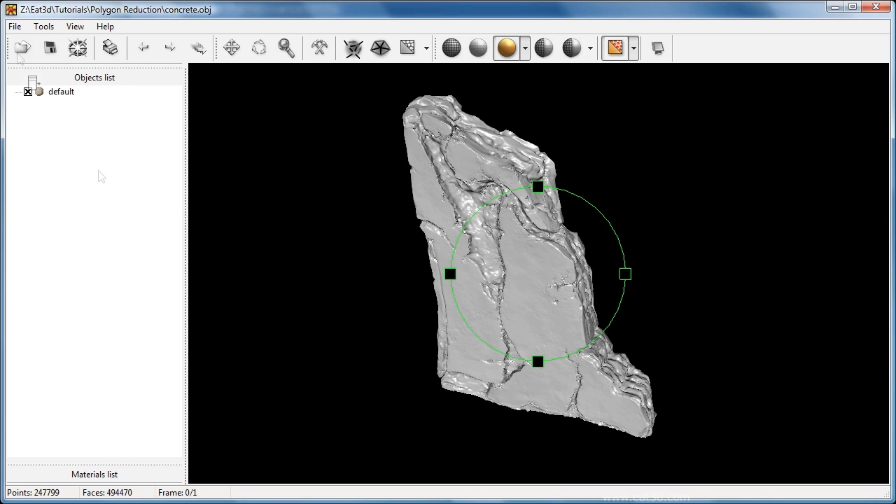
pyautogui.click(44, 25)
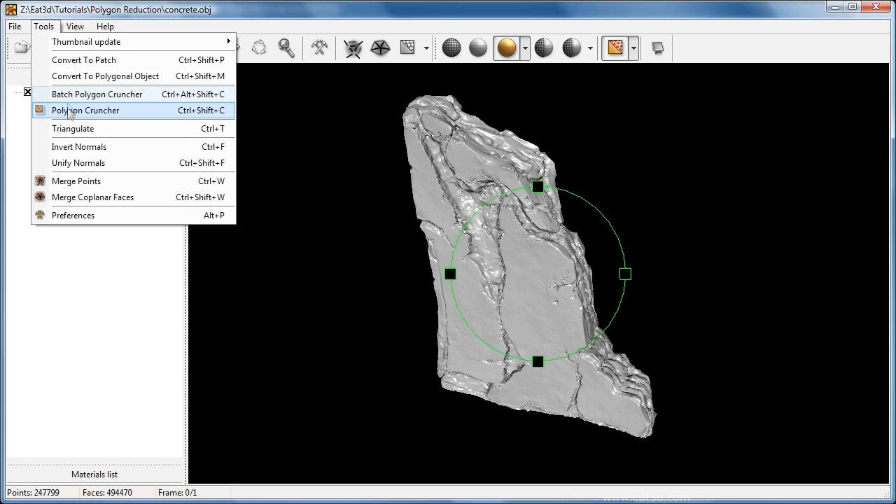
pyautogui.click(84, 109)
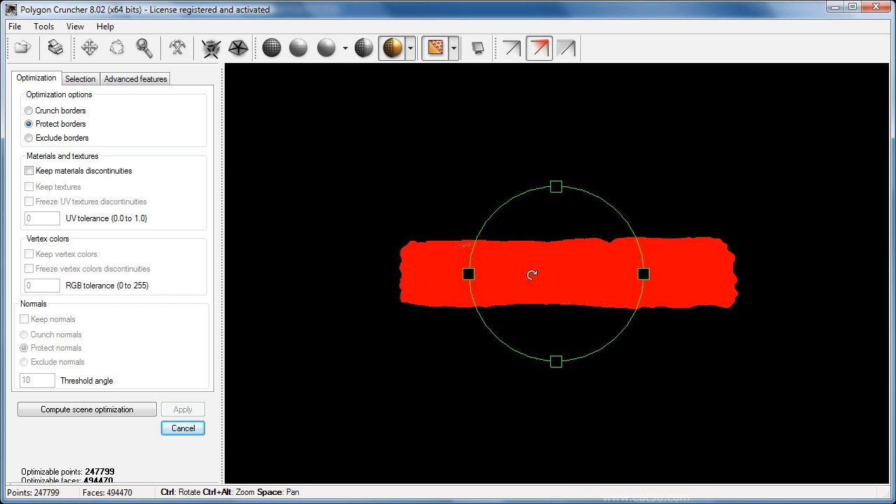
# Step: View the mesh face-on and compute the scene optimization data for it
pyautogui.moveTo(532, 274); pyautogui.dragTo(553, 302)
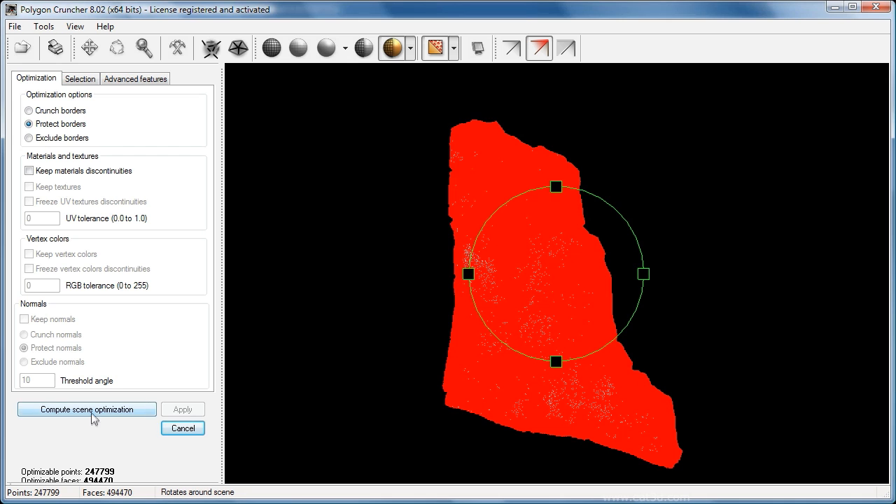
pyautogui.click(87, 409)
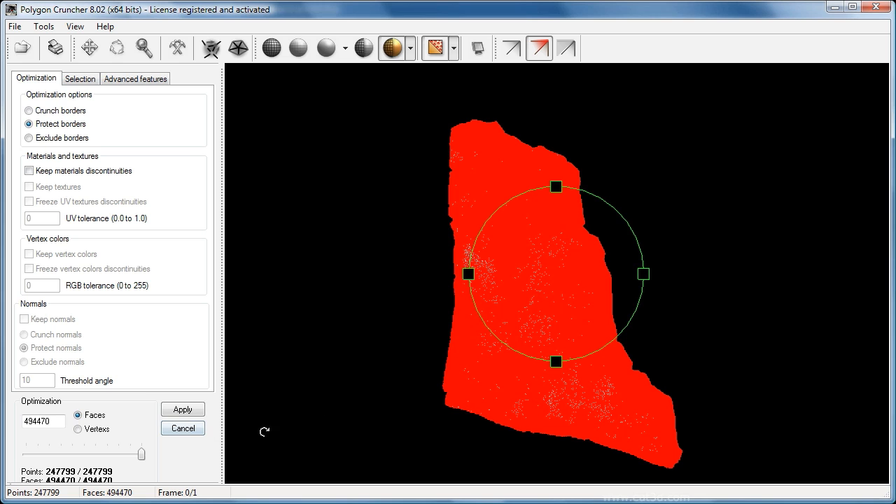
pyautogui.moveTo(126, 460)
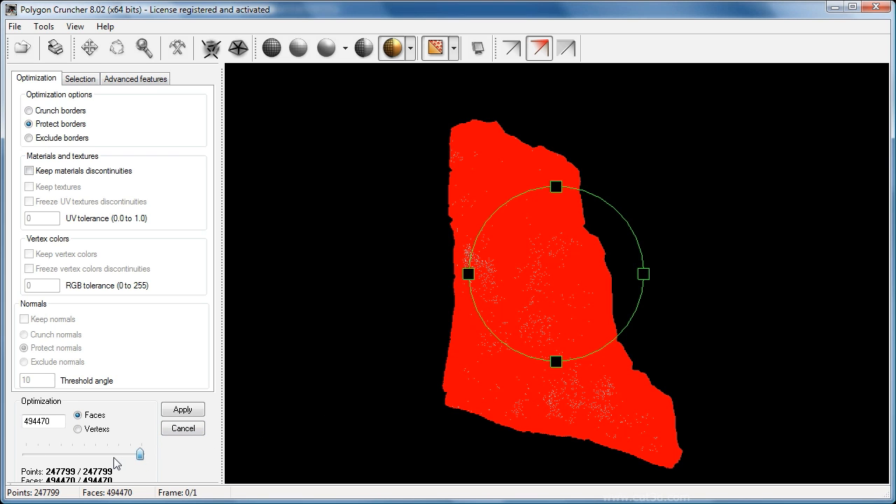
# Step: Lower the Optimization slider until the mesh is reduced to about 2000 faces (1999)
pyautogui.moveTo(140, 454); pyautogui.dragTo(110, 454)
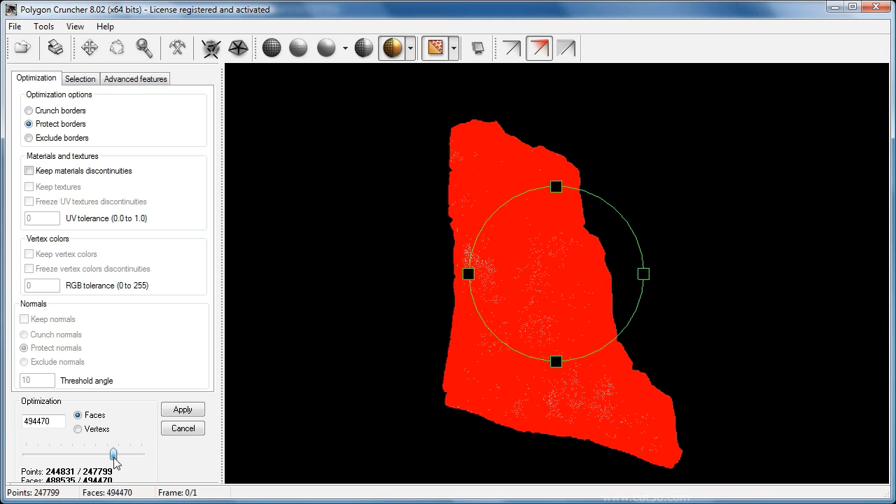
pyautogui.moveTo(113, 455); pyautogui.dragTo(93, 455)
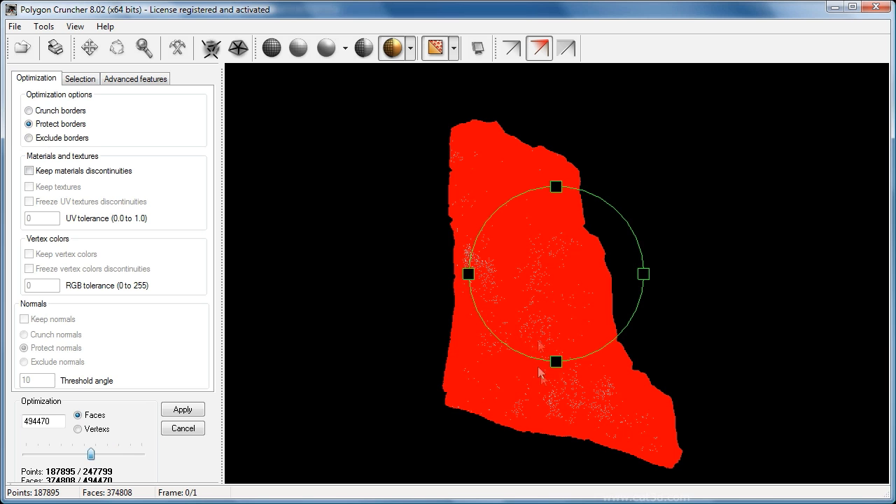
pyautogui.moveTo(91, 454); pyautogui.dragTo(40, 454)
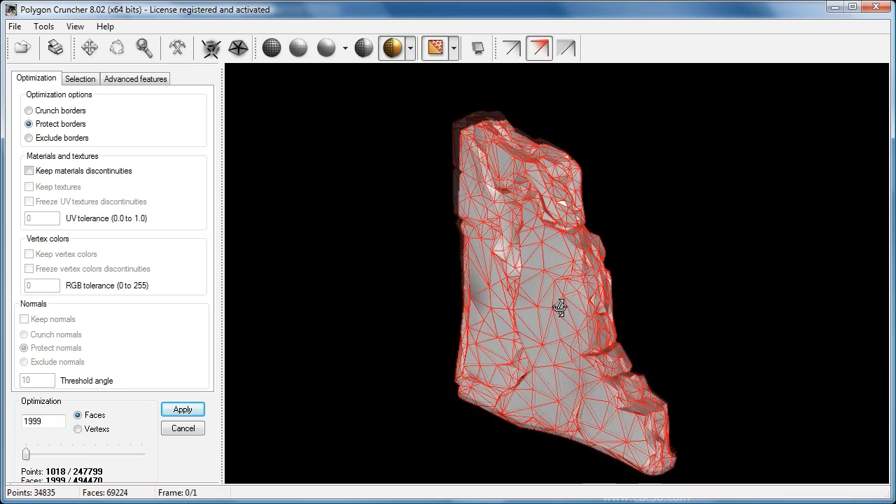
# Step: Save the reduced mesh as concrete_PC_2k.obj with default OBJ export settings
pyautogui.click(14, 26)
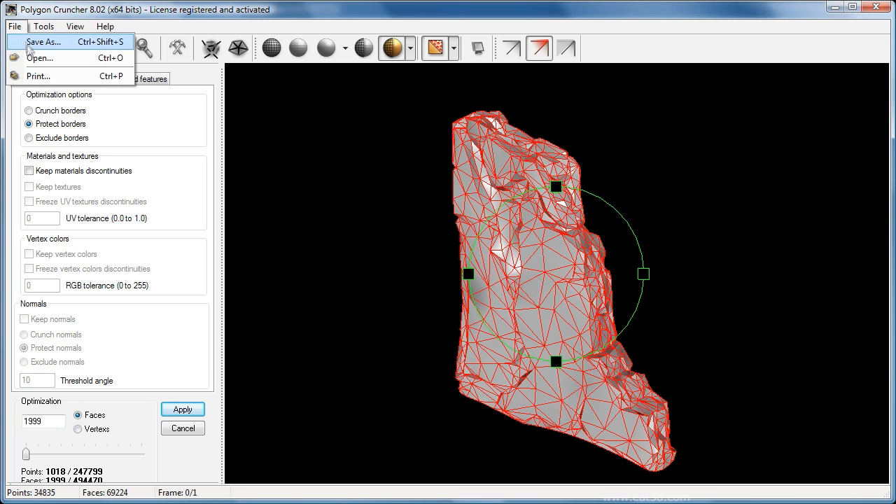
pyautogui.click(42, 42)
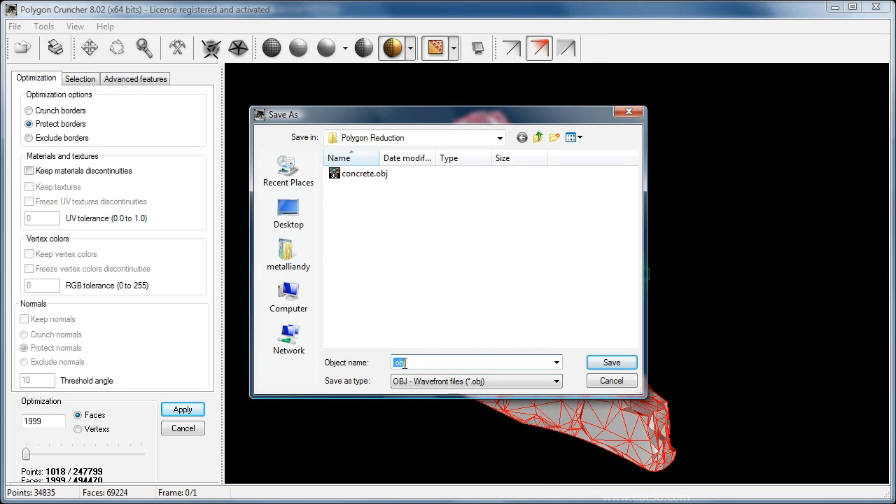
pyautogui.write('concrete')
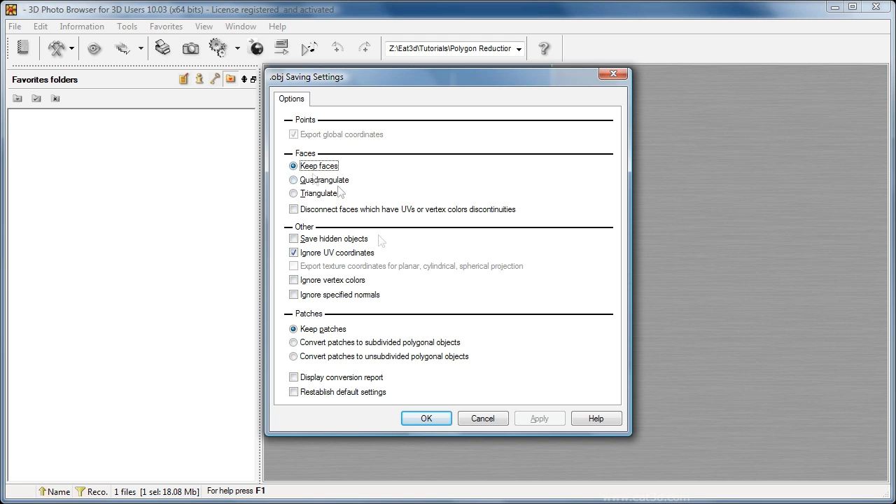
pyautogui.click(425, 417)
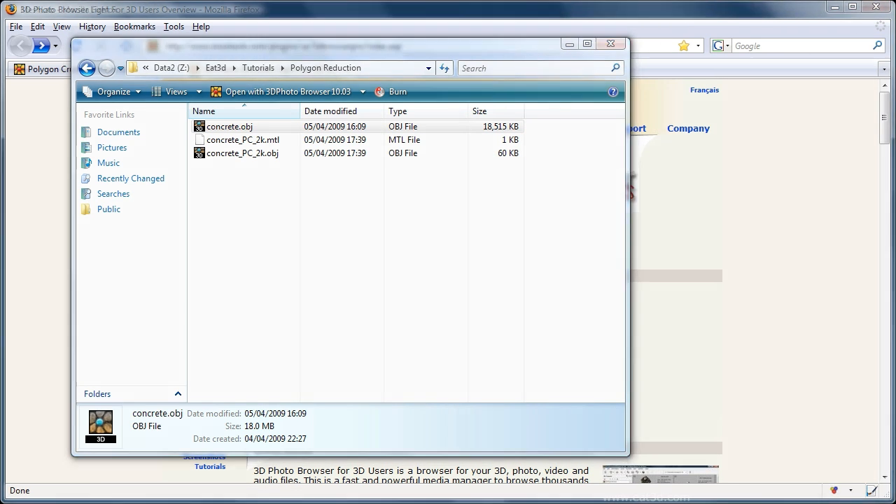
# Step: Browse the MeshLab project page and its Features list, including edge collapse simplification
pyautogui.click(610, 44)
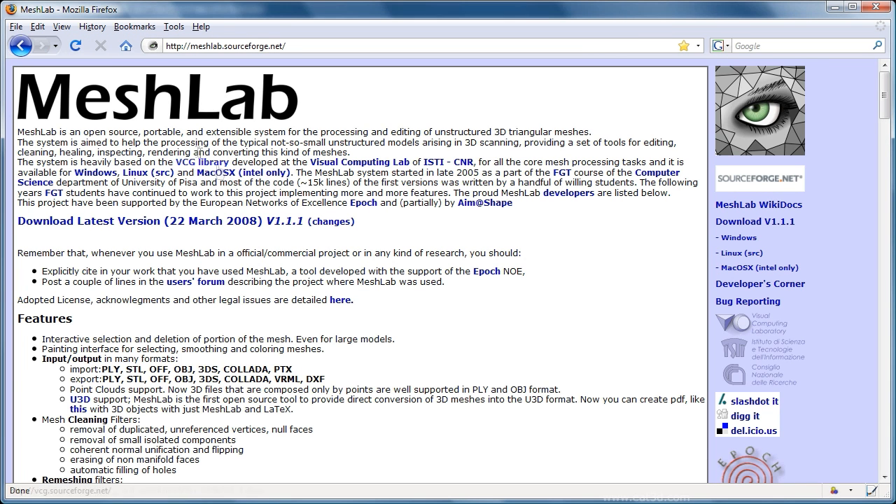
pyautogui.moveTo(409, 244)
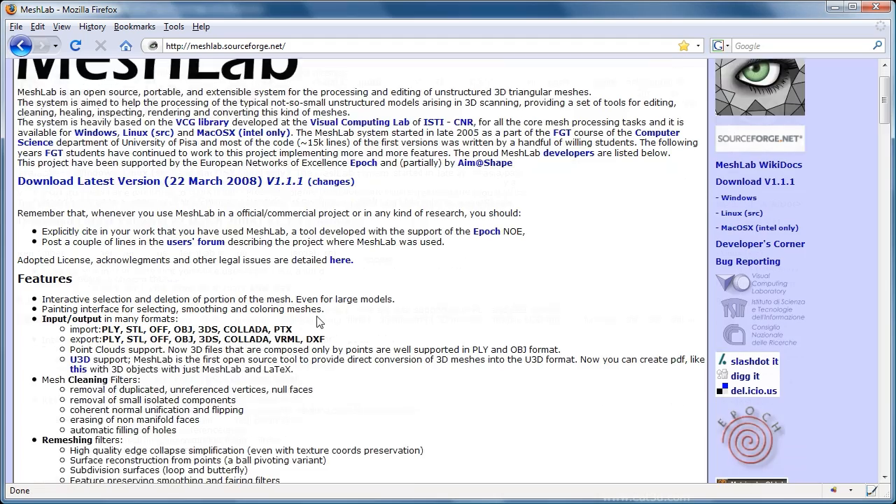
pyautogui.scroll(-3)
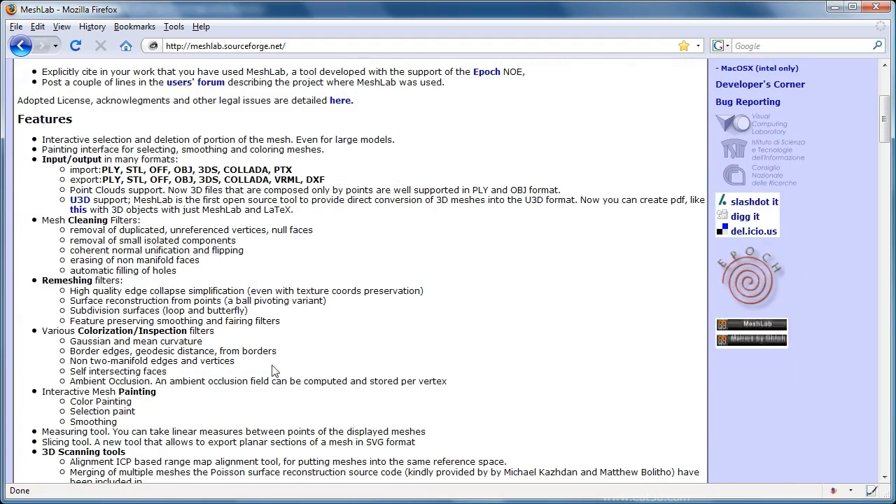
pyautogui.scroll(3)
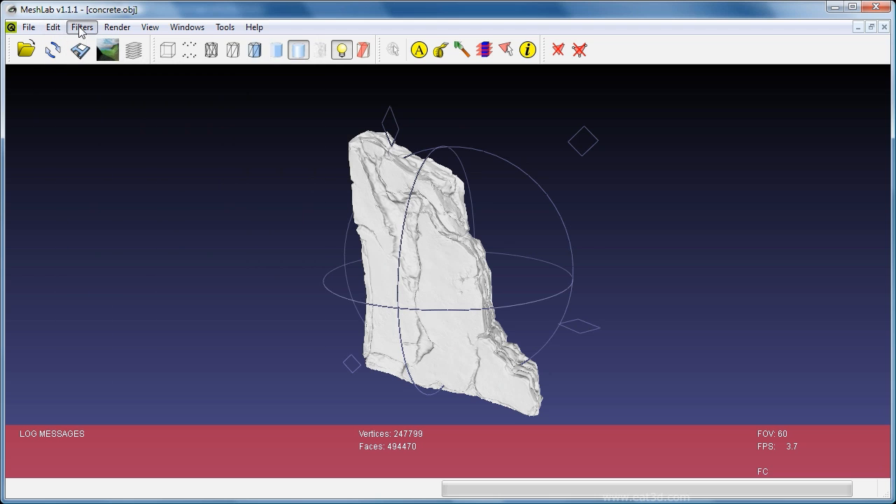
# Step: Start the Quadric Edge Collapse Decimation filter on concrete.obj in MeshLab
pyautogui.click(81, 26)
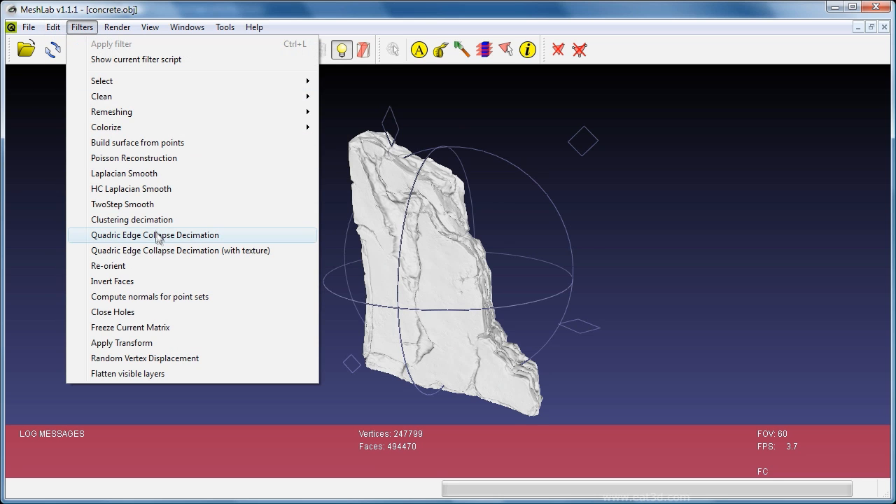
pyautogui.moveTo(188, 243)
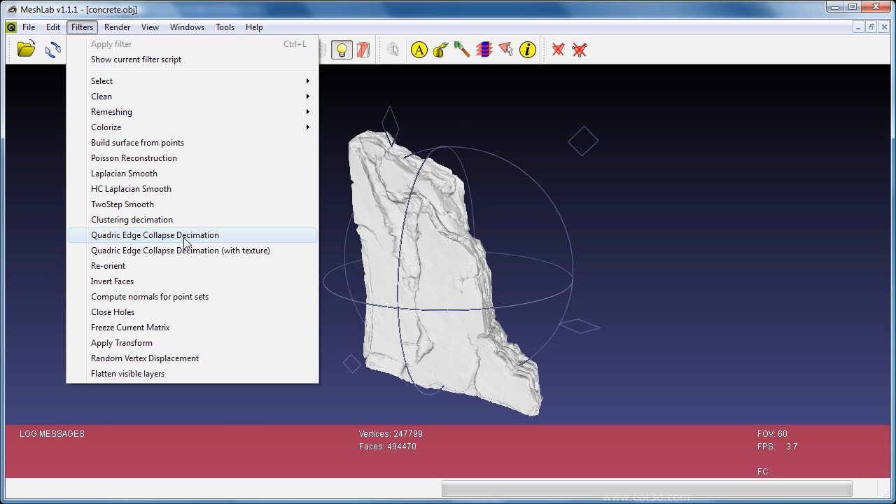
pyautogui.click(154, 235)
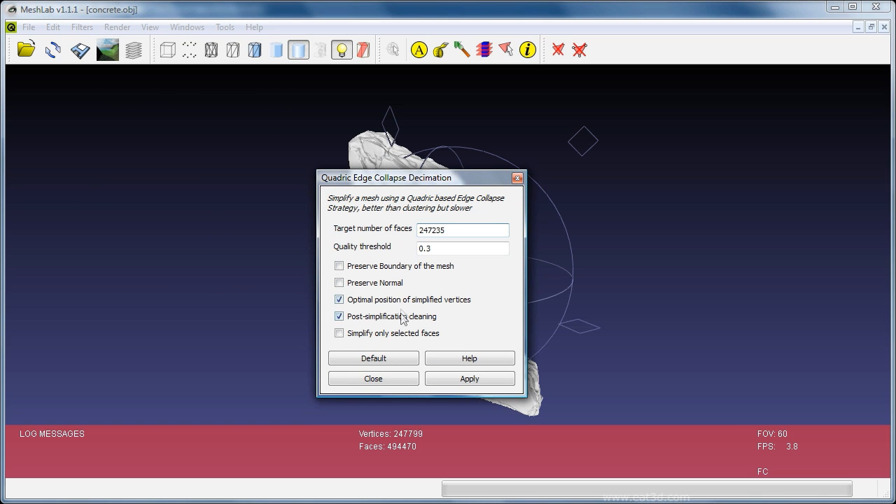
# Step: Decimate to 2000 target faces at quality 1.0 and inspect the result as a wireframe
pyautogui.tripleClick(462, 230)
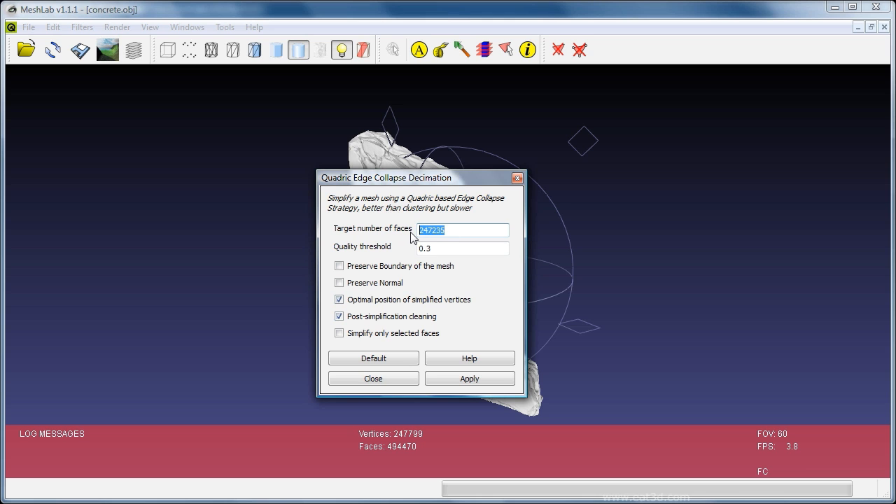
pyautogui.write('2000')
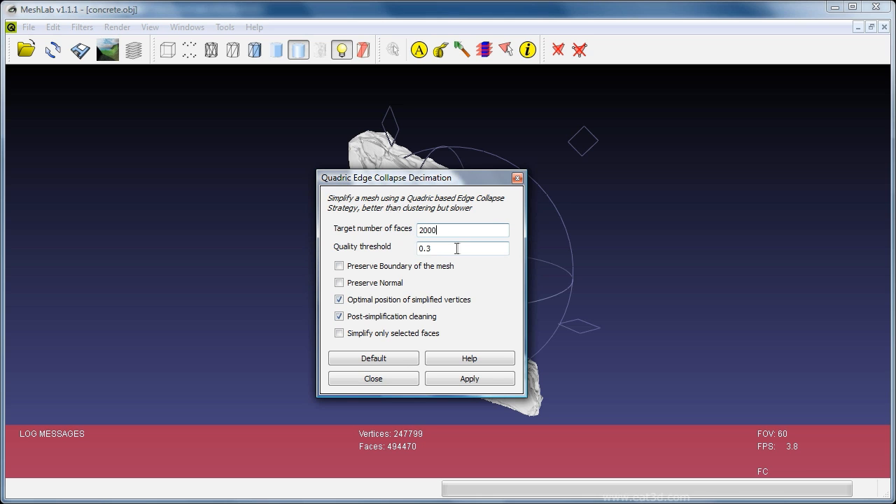
pyautogui.write('1.0')
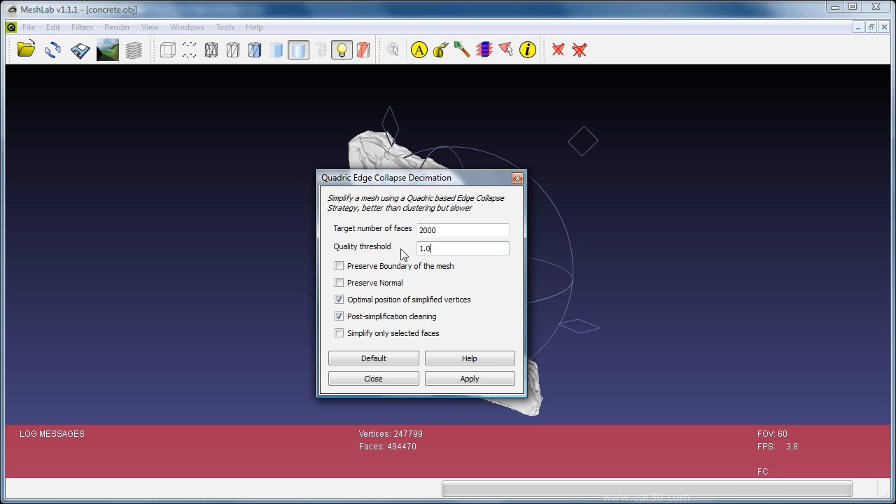
pyautogui.click(469, 378)
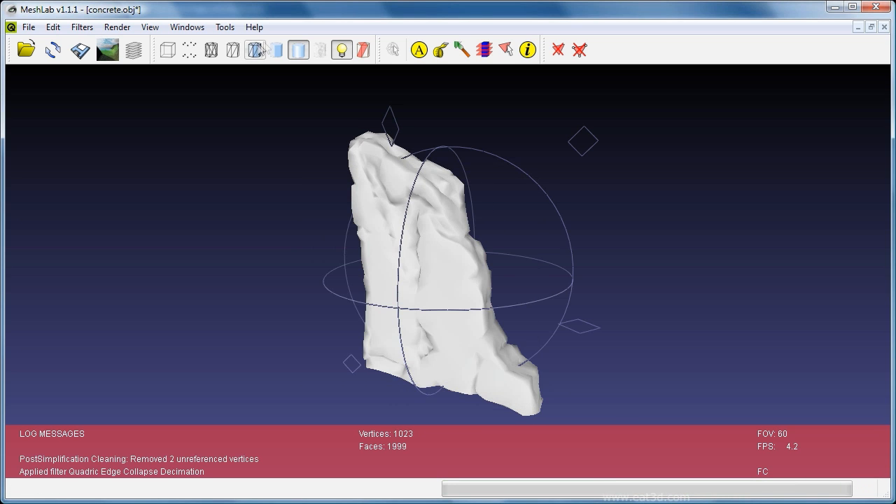
pyautogui.click(255, 51)
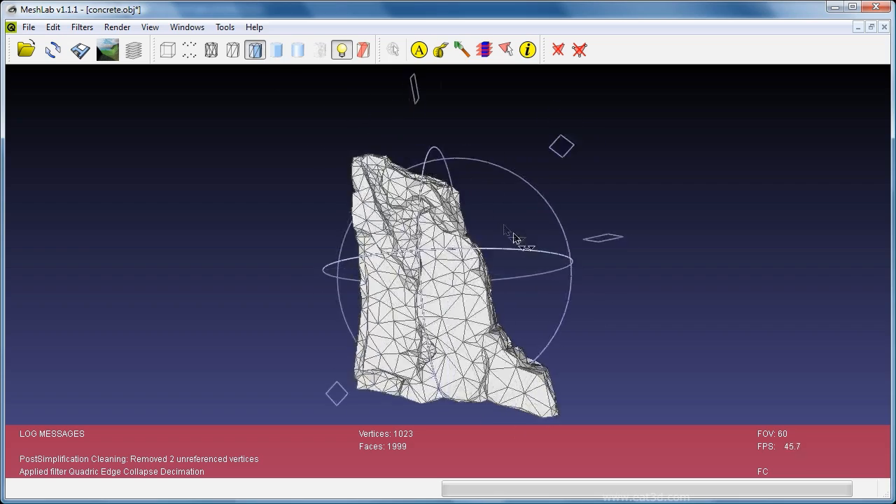
pyautogui.moveTo(515, 238); pyautogui.dragTo(585, 277)
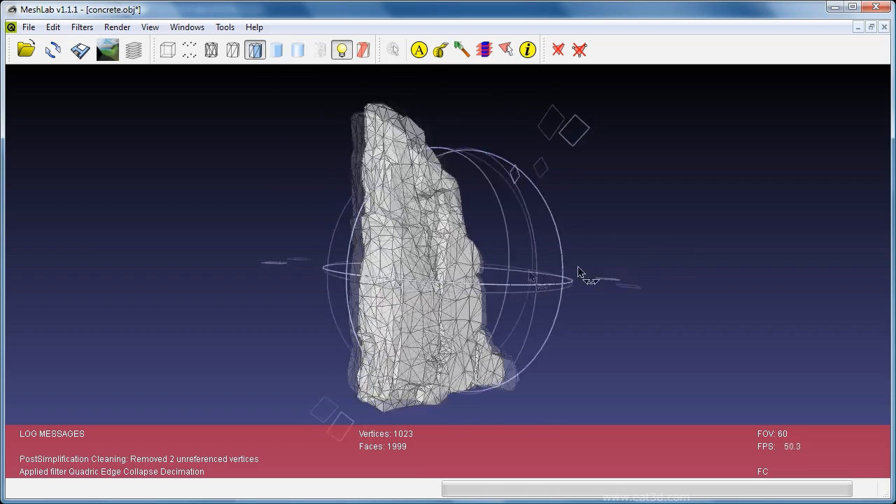
# Step: Save the decimated mesh as concrete_ML_2k.obj with default export options
pyautogui.click(28, 27)
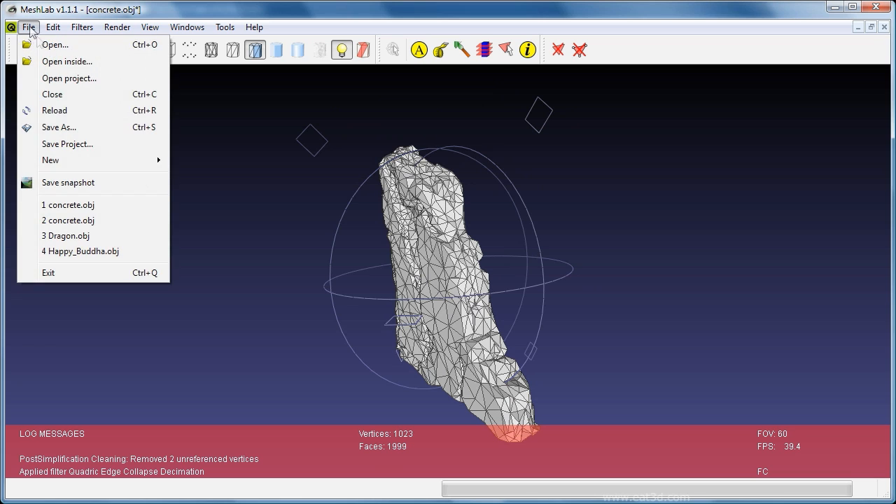
pyautogui.click(59, 126)
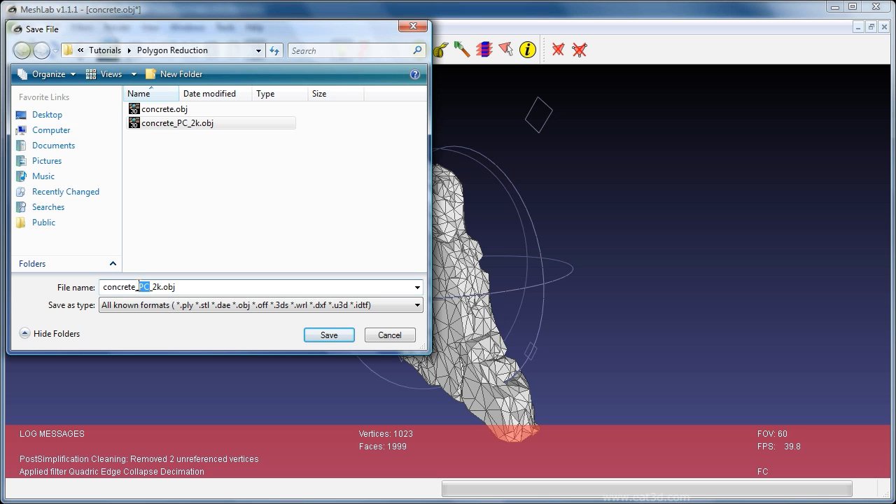
pyautogui.click(329, 333)
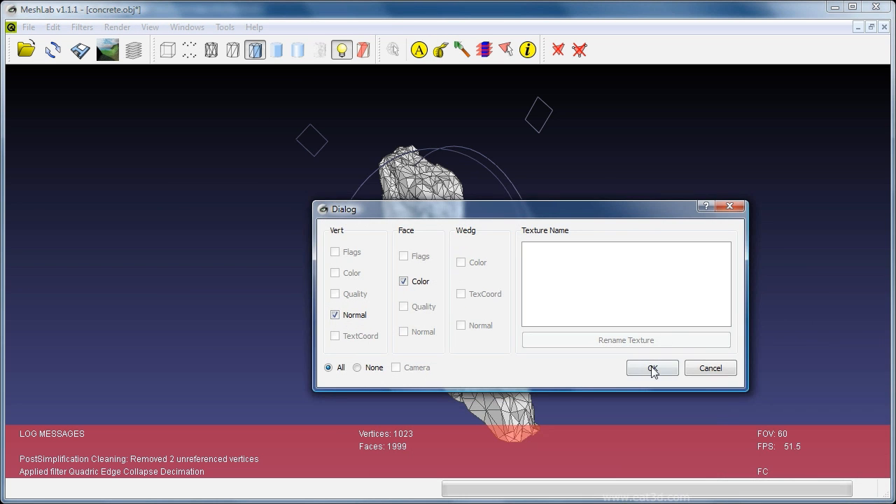
pyautogui.click(651, 368)
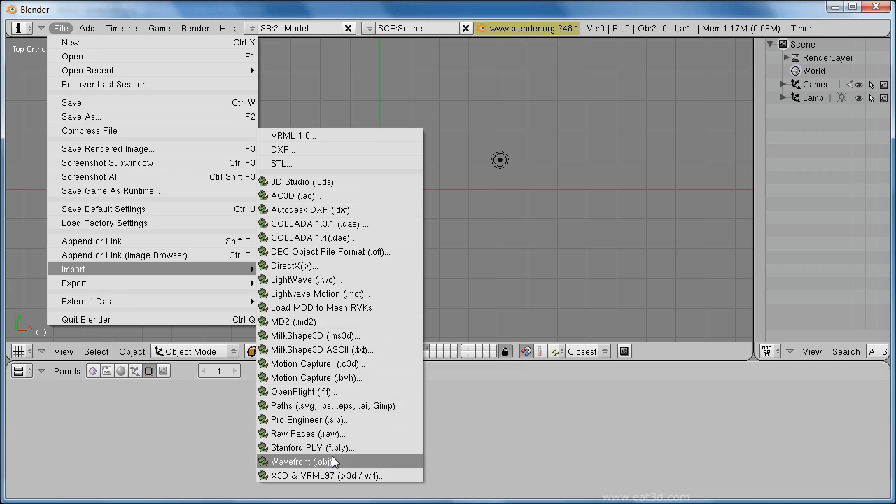
# Step: Import concrete_PC_2k.obj into the Blender scene as a Wavefront OBJ
pyautogui.click(300, 462)
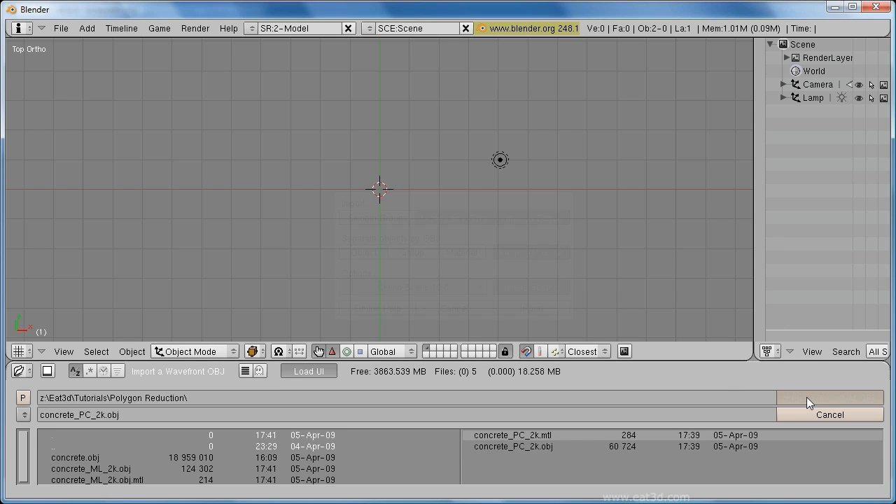
pyautogui.click(830, 398)
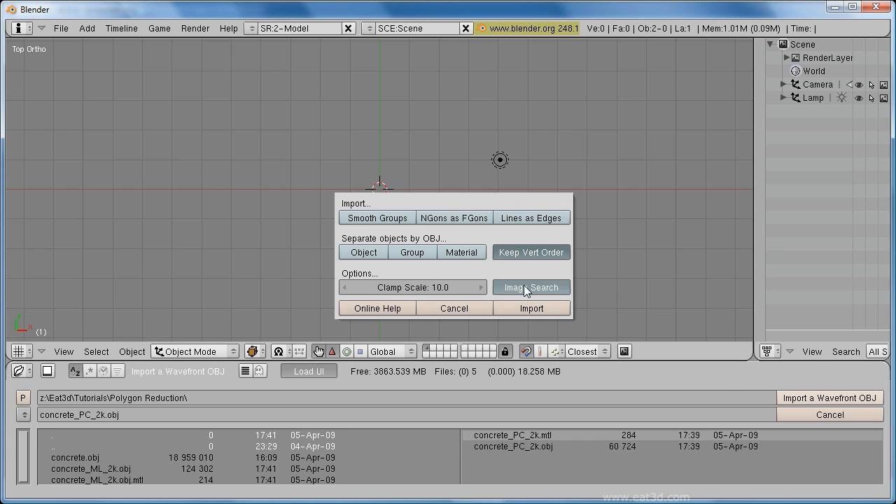
pyautogui.click(532, 307)
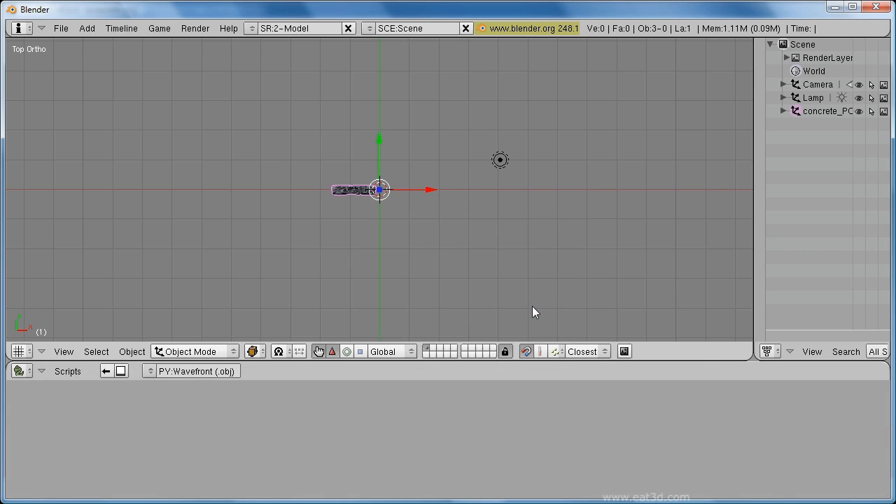
# Step: Import concrete_ML_2k.obj into the same Blender scene as a second object
pyautogui.click(62, 28)
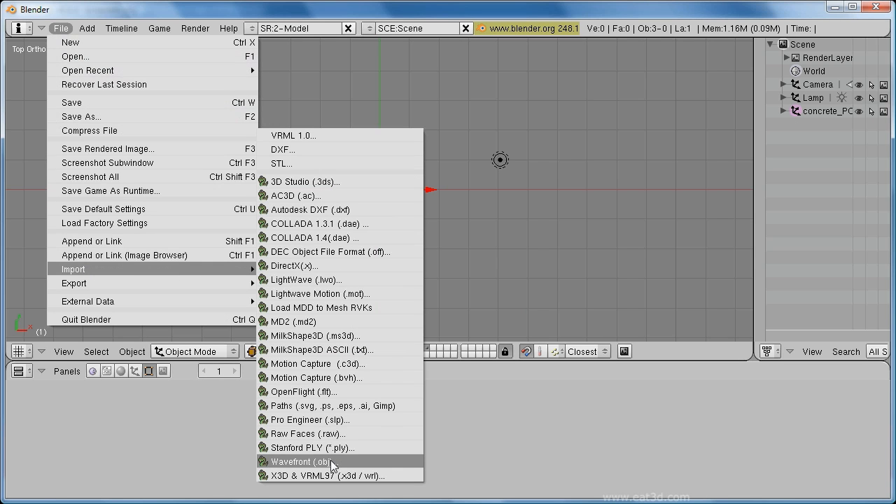
pyautogui.click(301, 462)
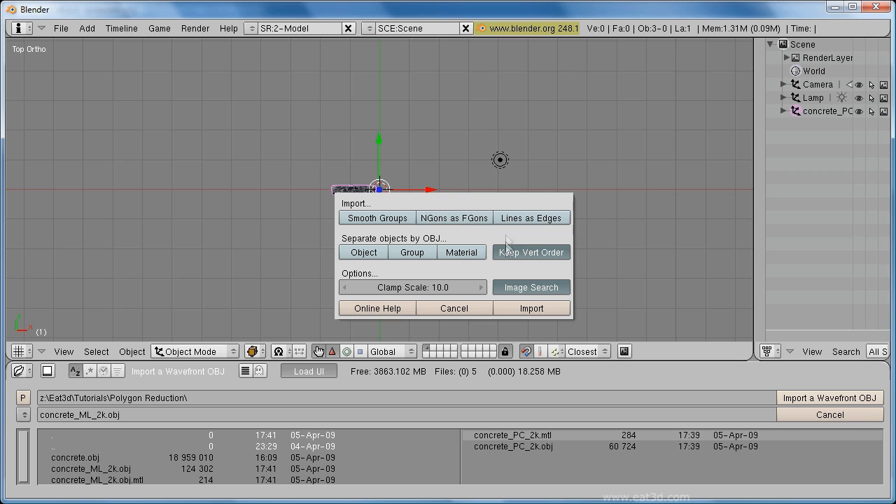
pyautogui.click(531, 308)
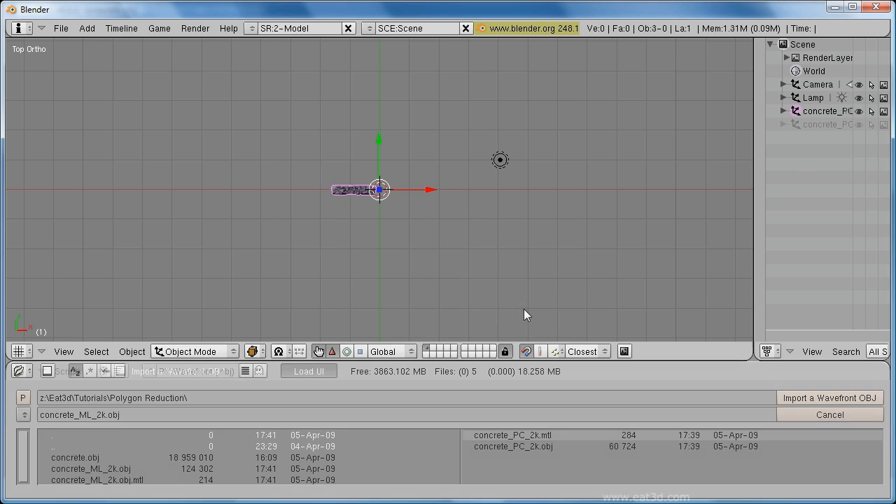
# Step: Export both selected concrete meshes as Wavefront OBJ named concrete_opt.obj in the Polygon Reduction folder
pyautogui.click(830, 398)
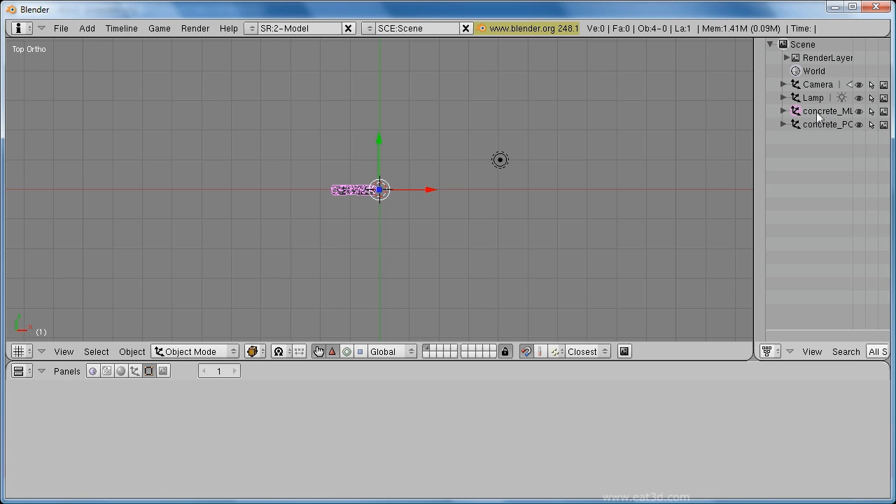
pyautogui.click(62, 28)
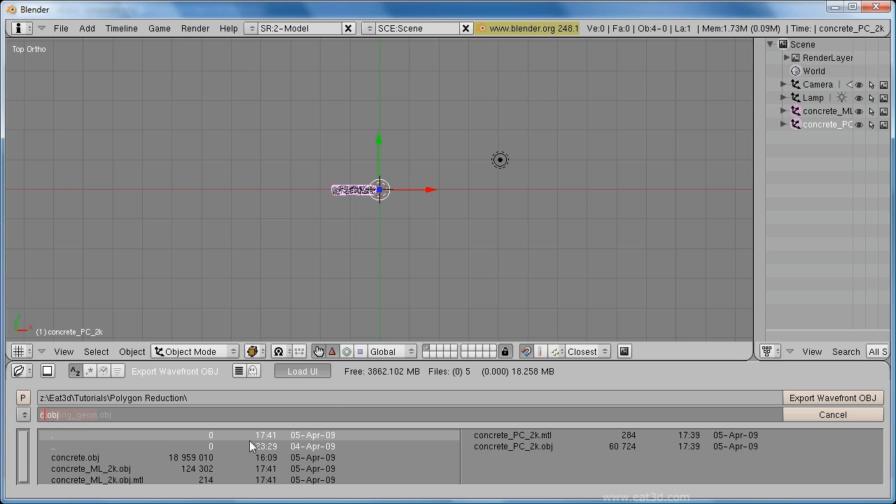
pyautogui.write('concrete_opt')
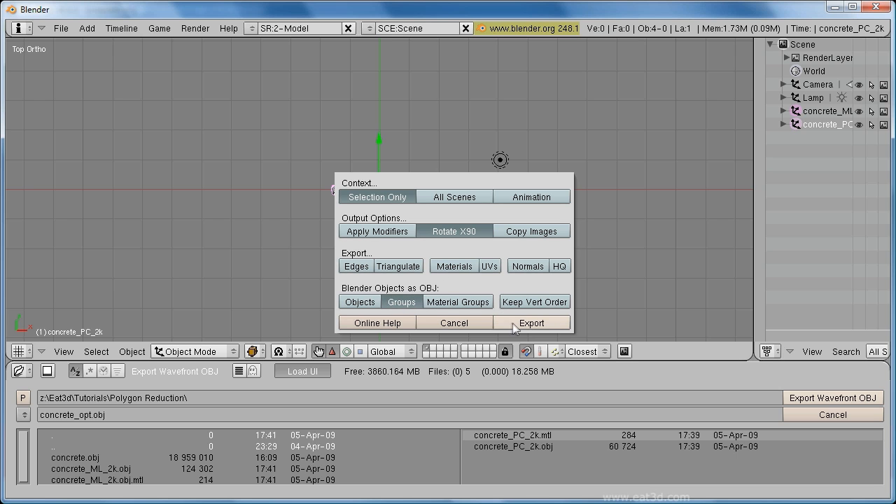
pyautogui.click(532, 322)
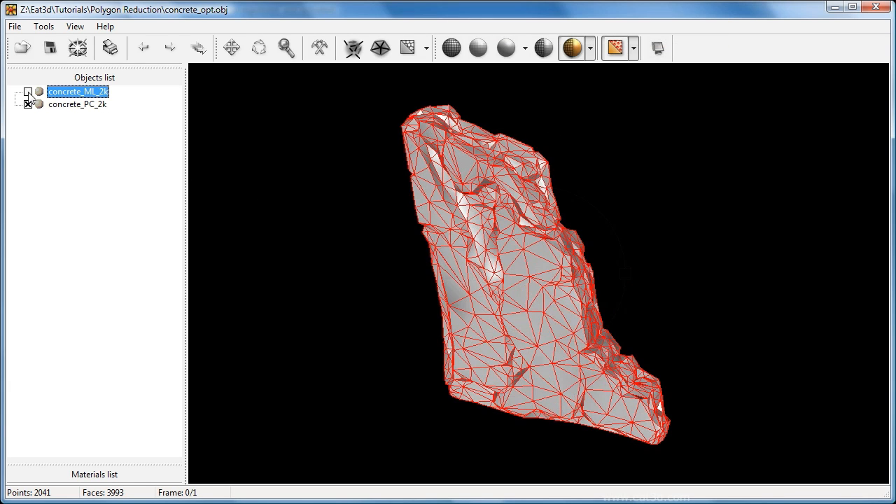
# Step: Toggle the Objects list so concrete_PC_2k is hidden and only concrete_ML_2k shows
pyautogui.click(28, 104)
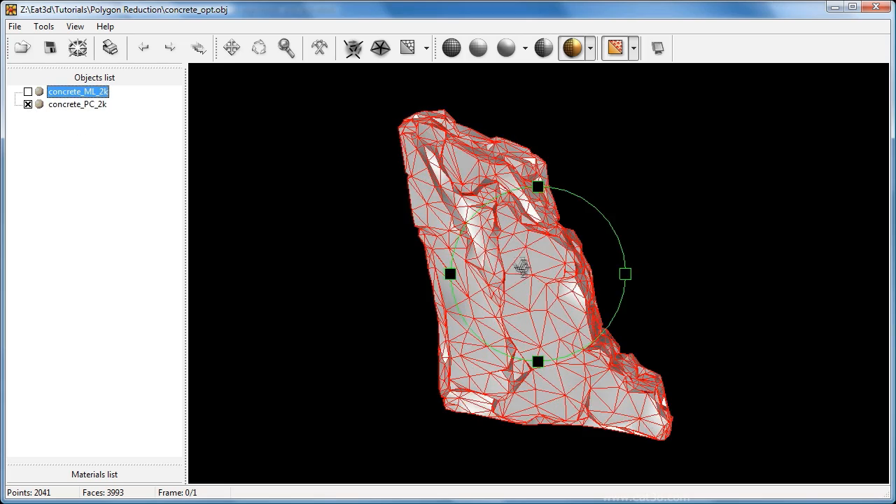
pyautogui.click(28, 93)
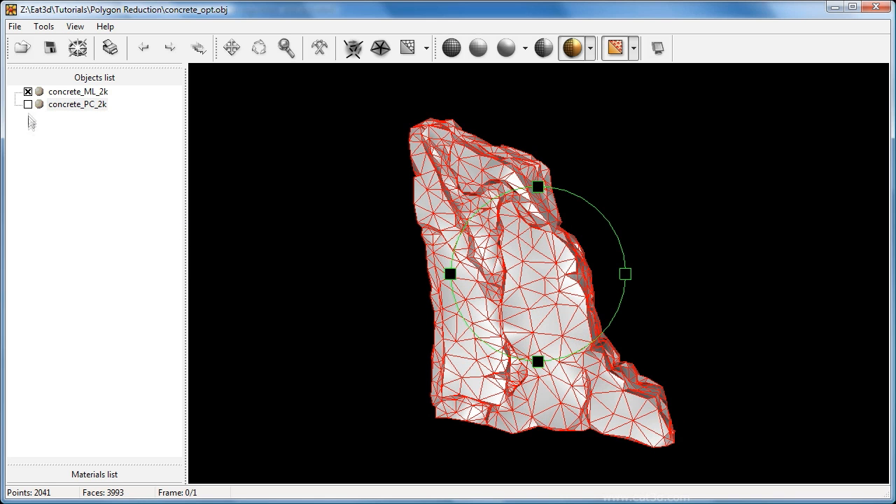
pyautogui.click(28, 103)
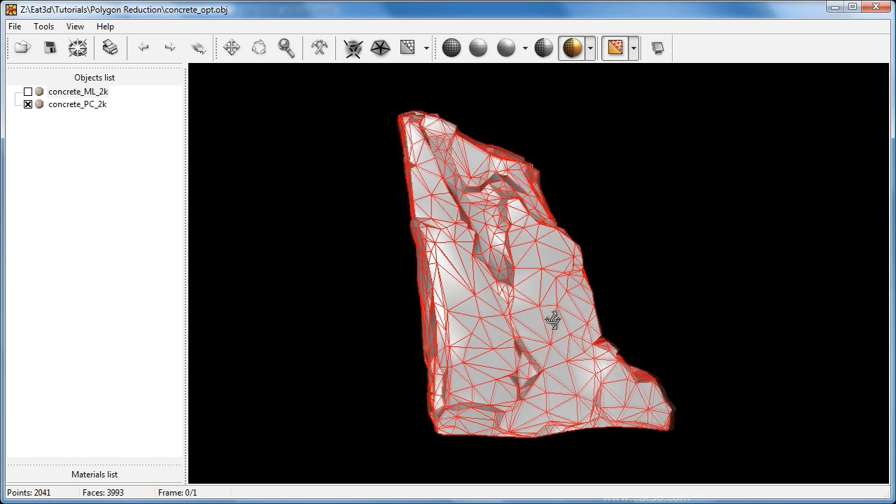
pyautogui.moveTo(553, 320); pyautogui.dragTo(637, 294)
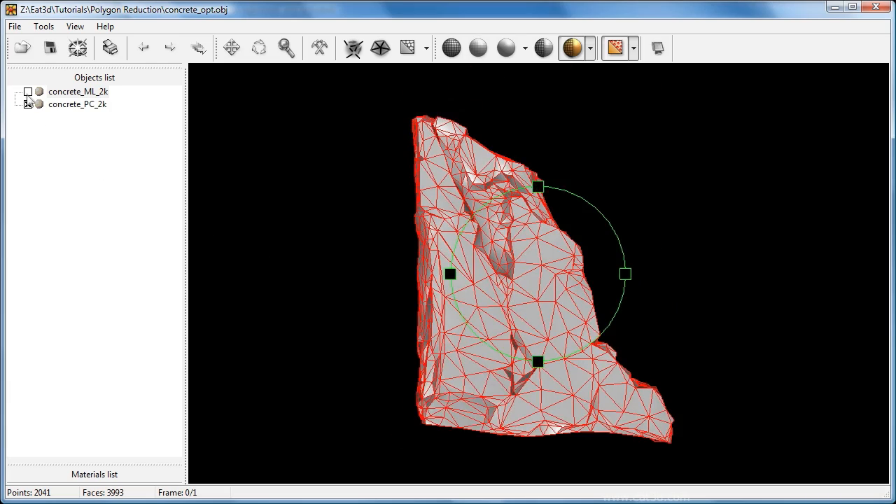
pyautogui.click(28, 92)
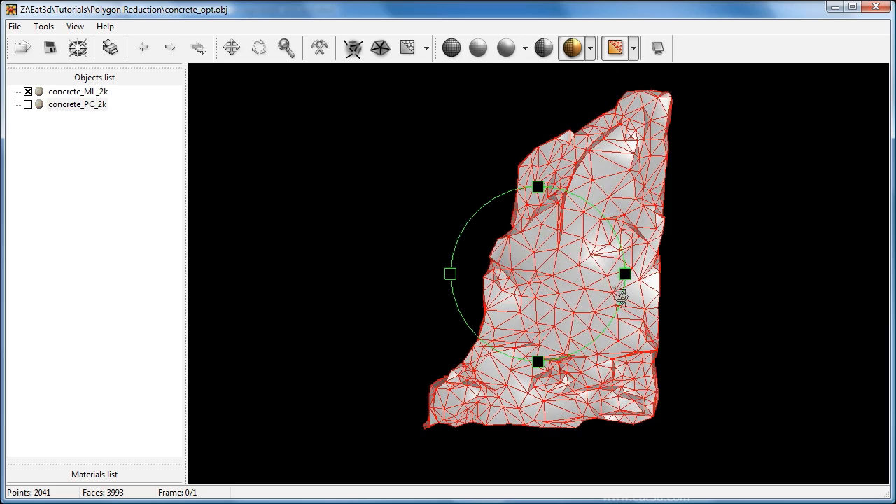
pyautogui.moveTo(622, 294); pyautogui.dragTo(485, 308)
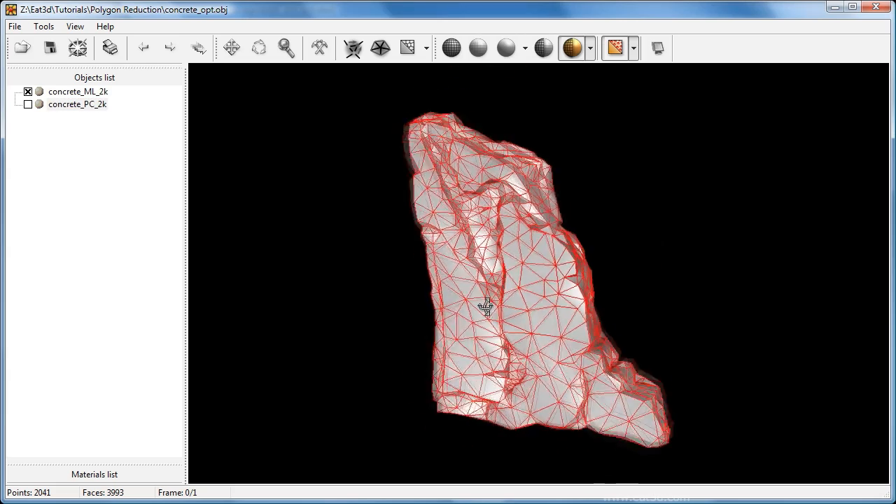
pyautogui.moveTo(486, 308); pyautogui.dragTo(515, 280)
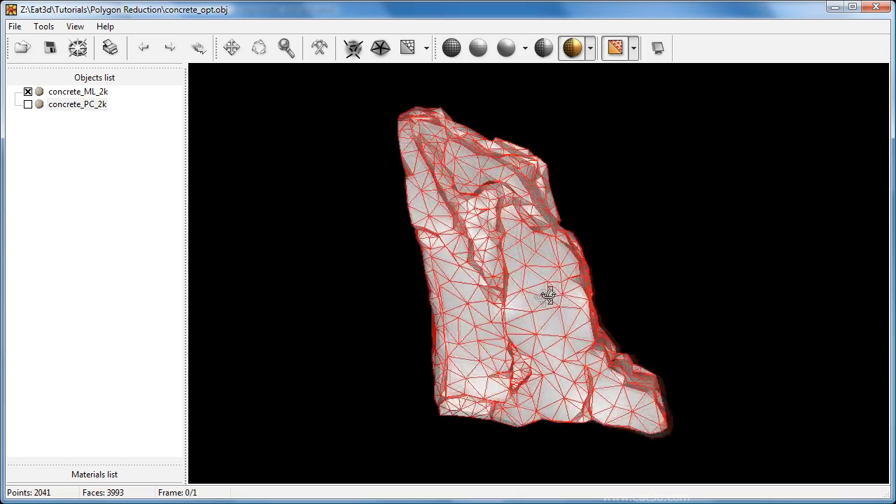
pyautogui.moveTo(548, 294); pyautogui.dragTo(539, 288)
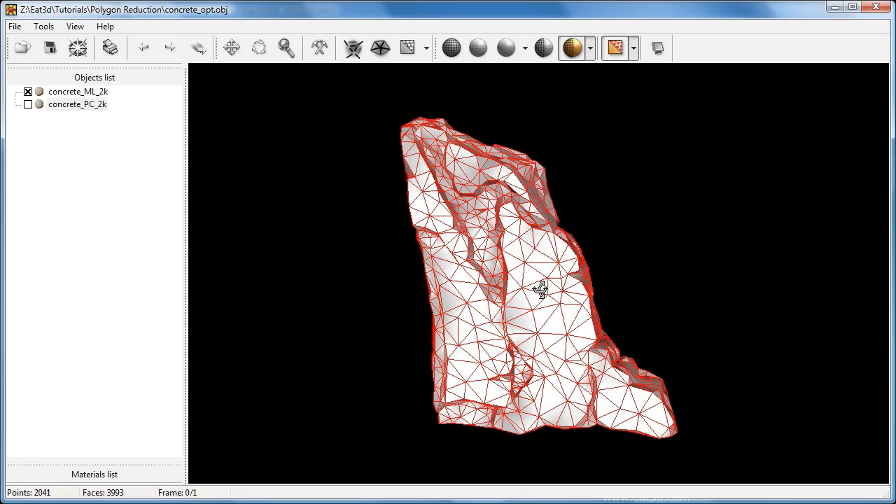